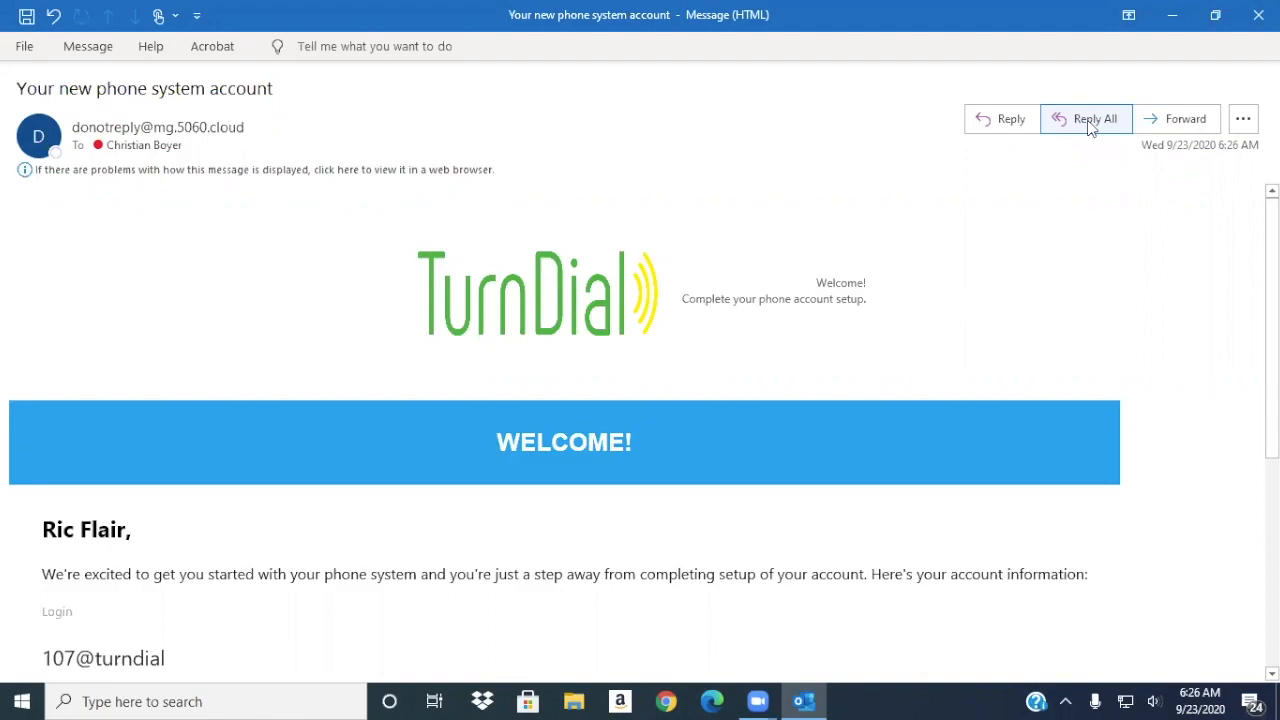
pyautogui.moveTo(28, 85)
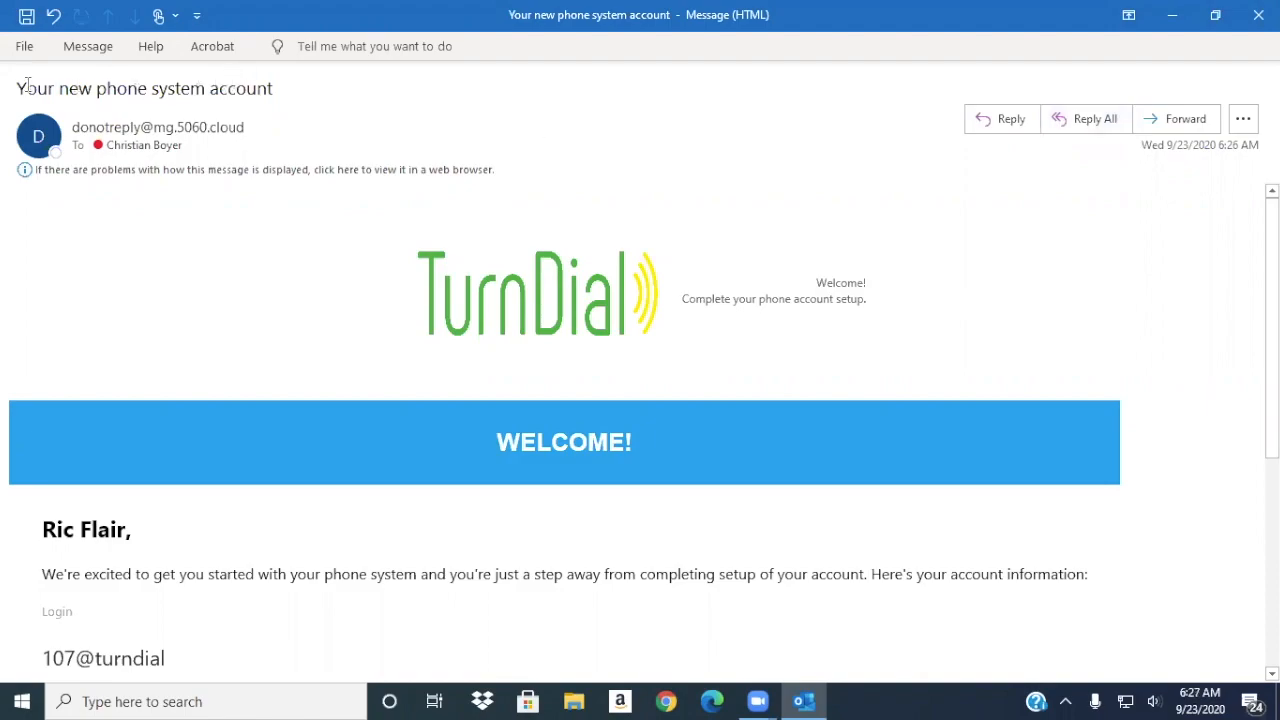
pyautogui.moveTo(548, 345)
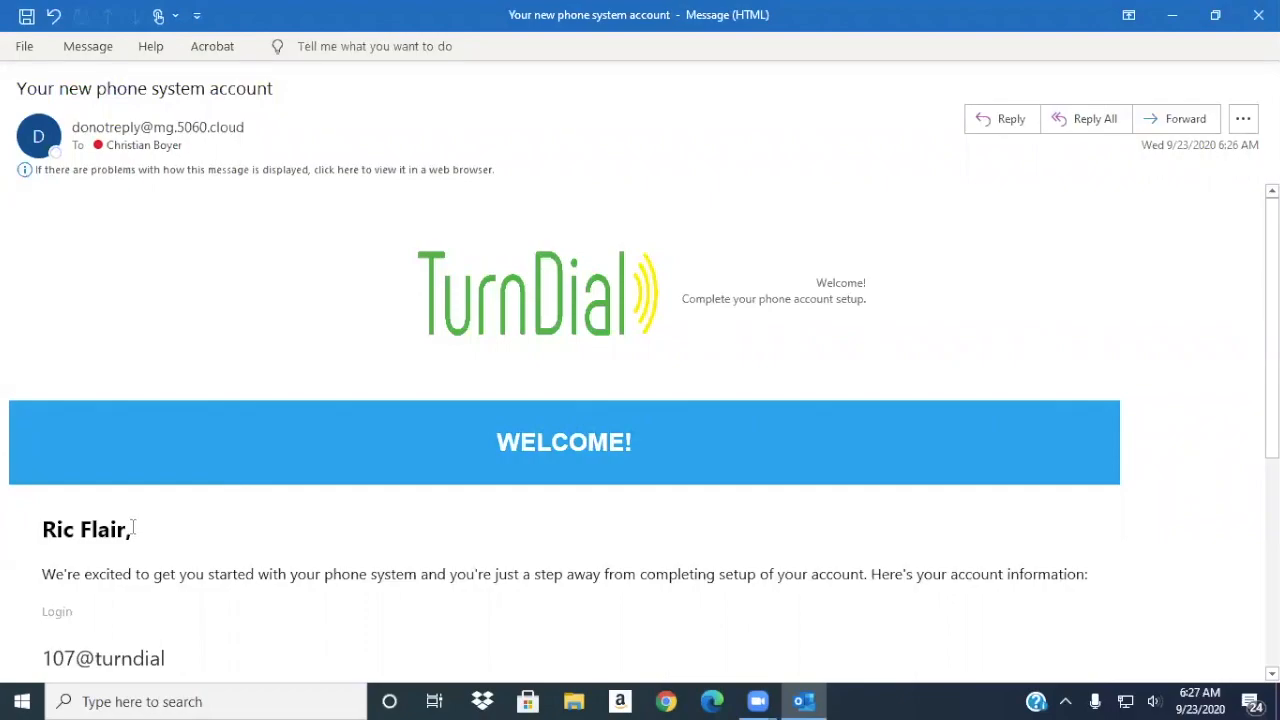
# - Scroll past the login and extension details in the TurnDial welcome email and launch Complete Setup
pyautogui.scroll(-3)
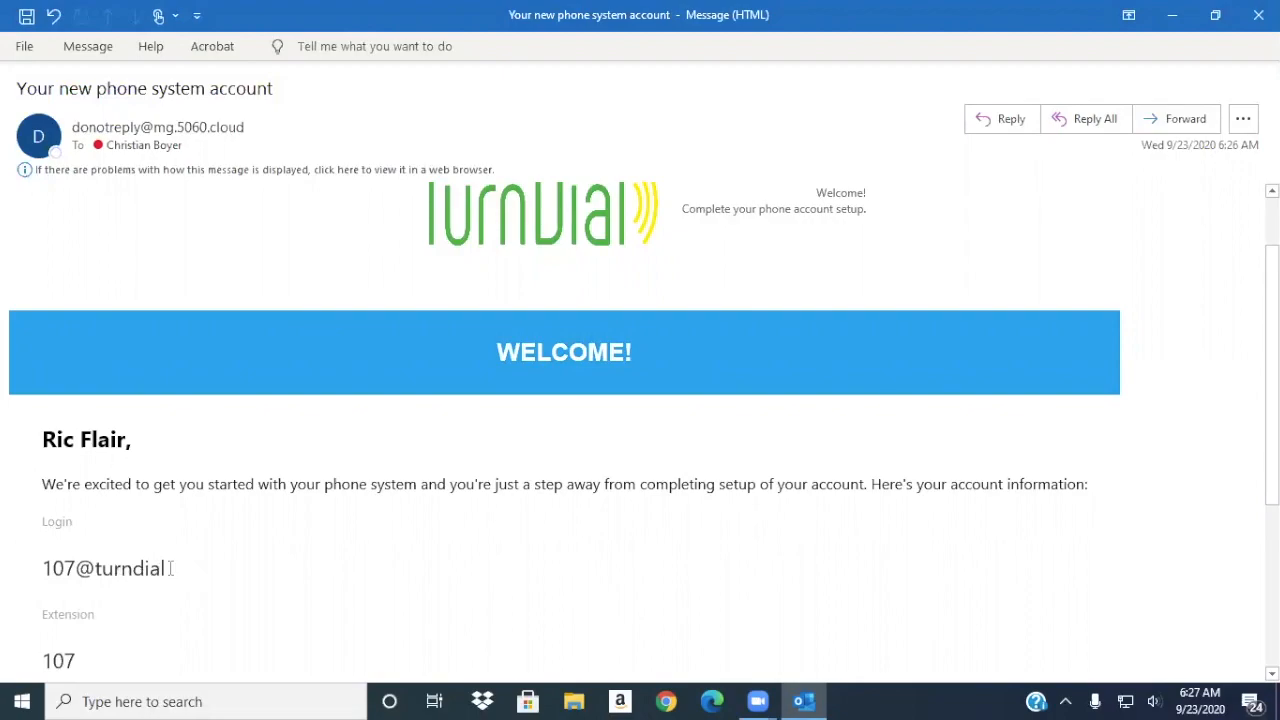
pyautogui.scroll(-3)
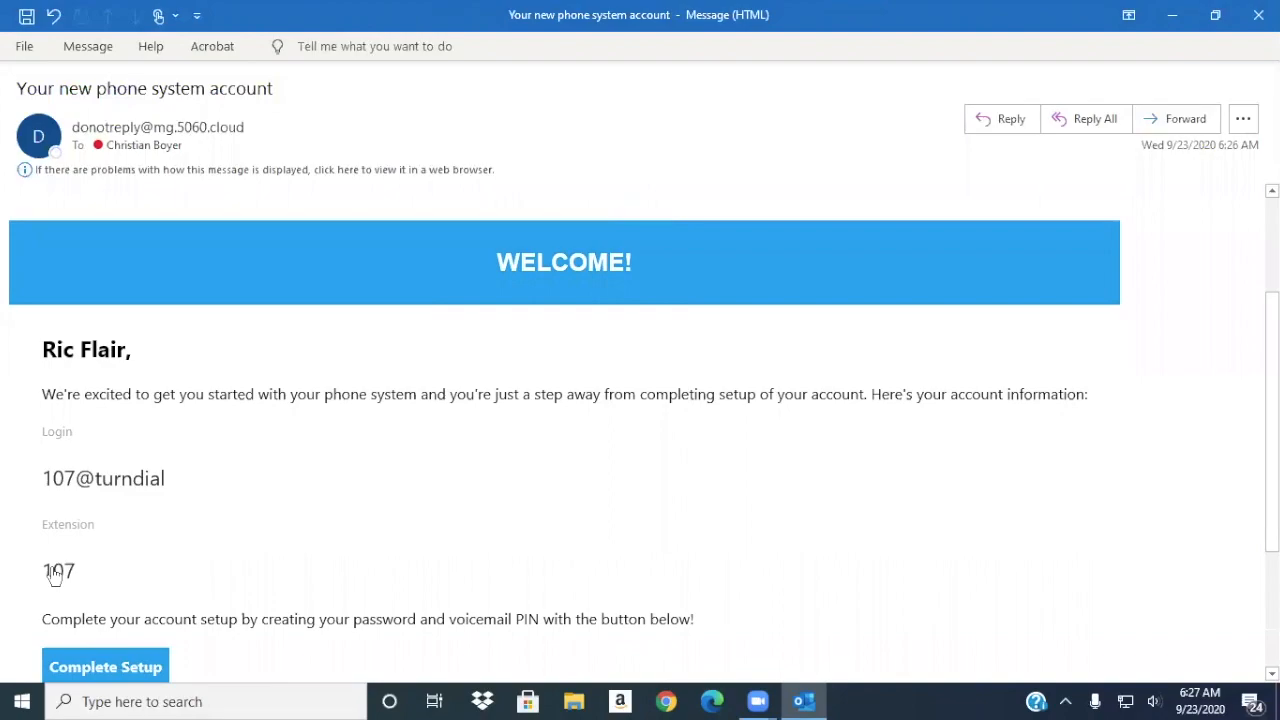
pyautogui.moveTo(72, 580)
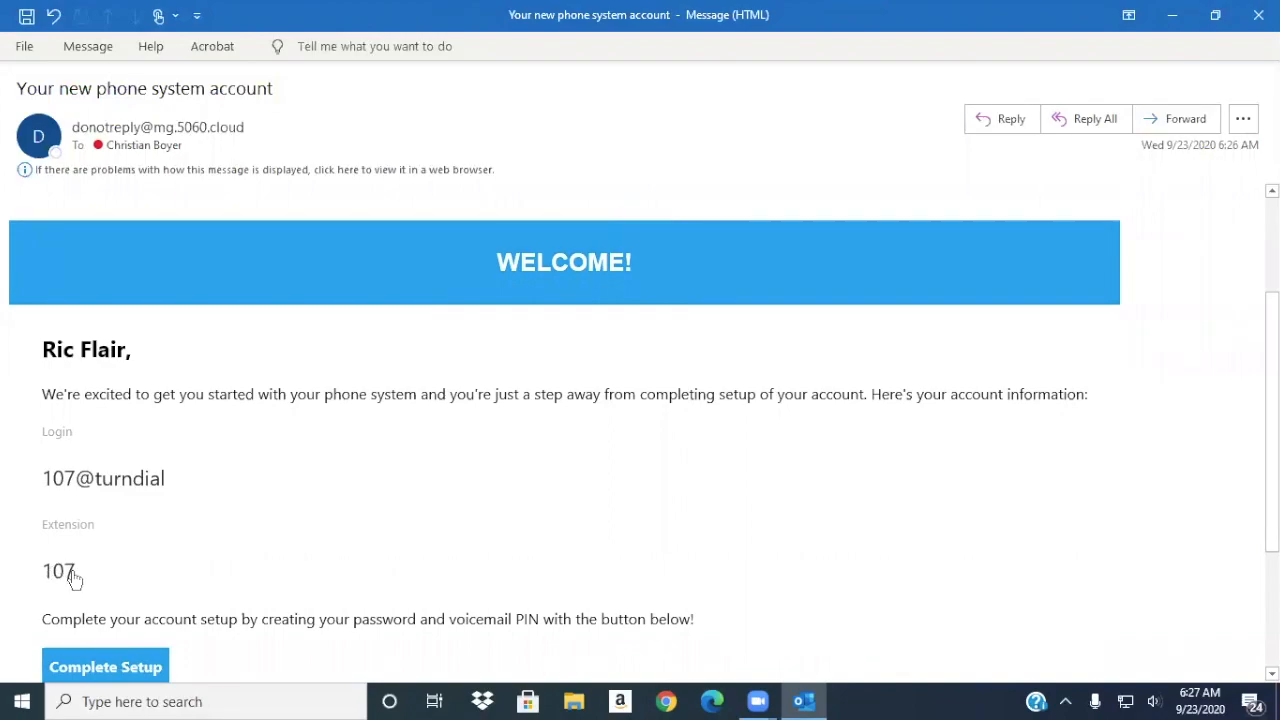
pyautogui.scroll(-3)
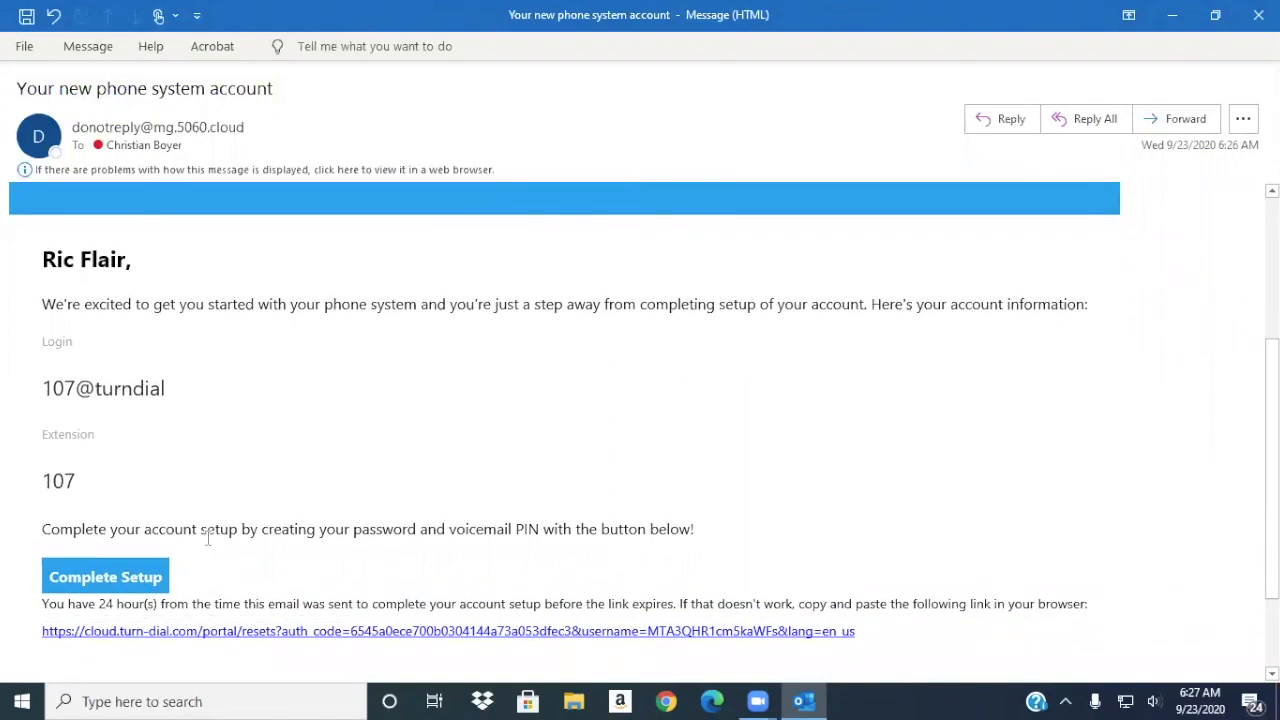
pyautogui.click(105, 576)
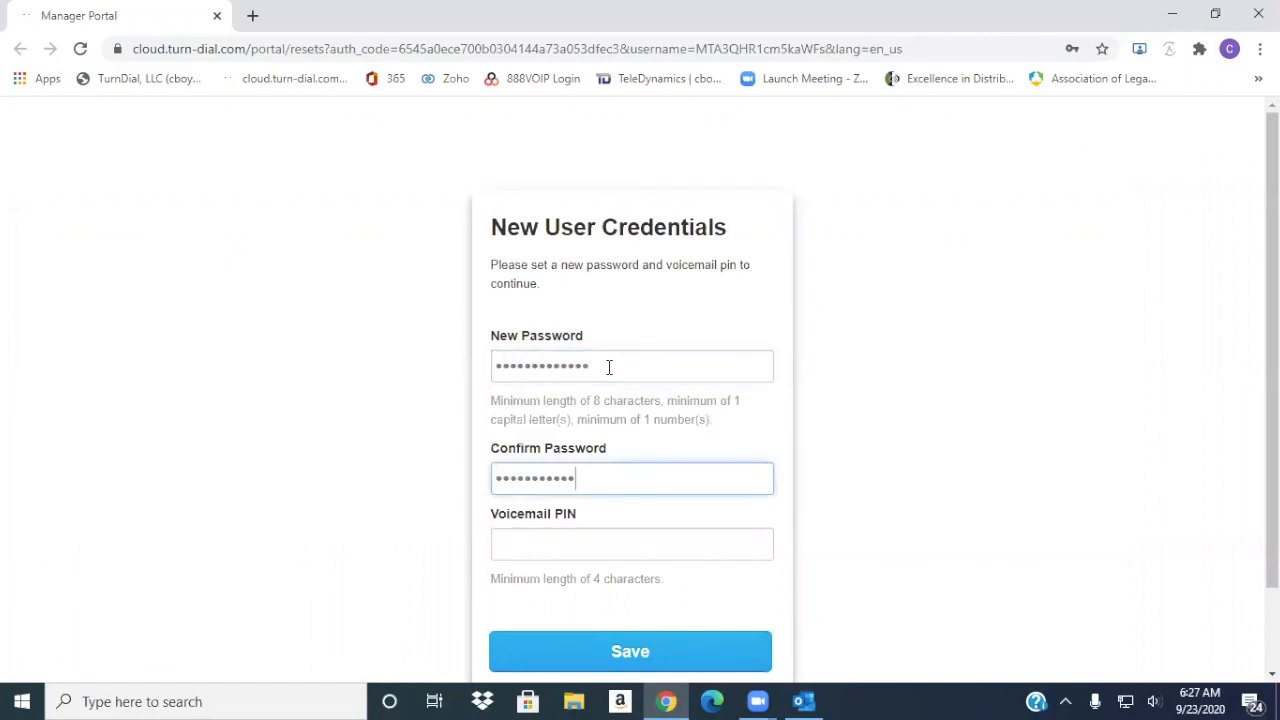
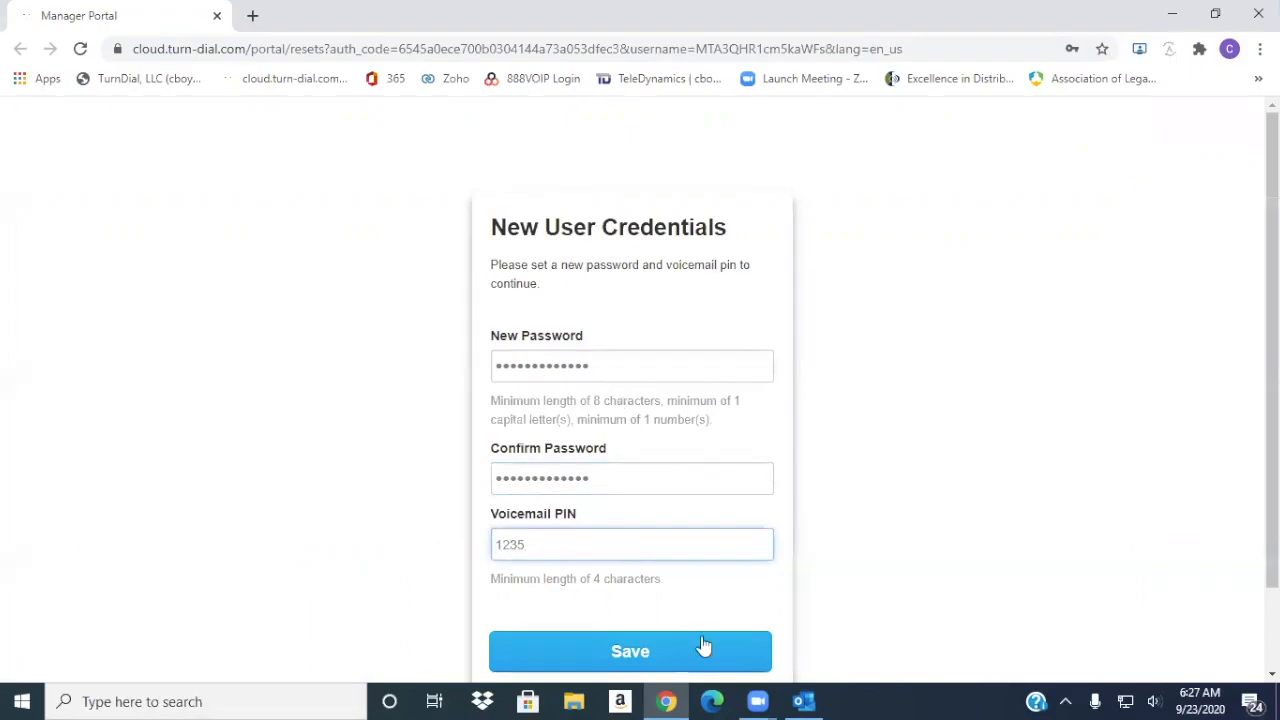
pyautogui.moveTo(596, 544)
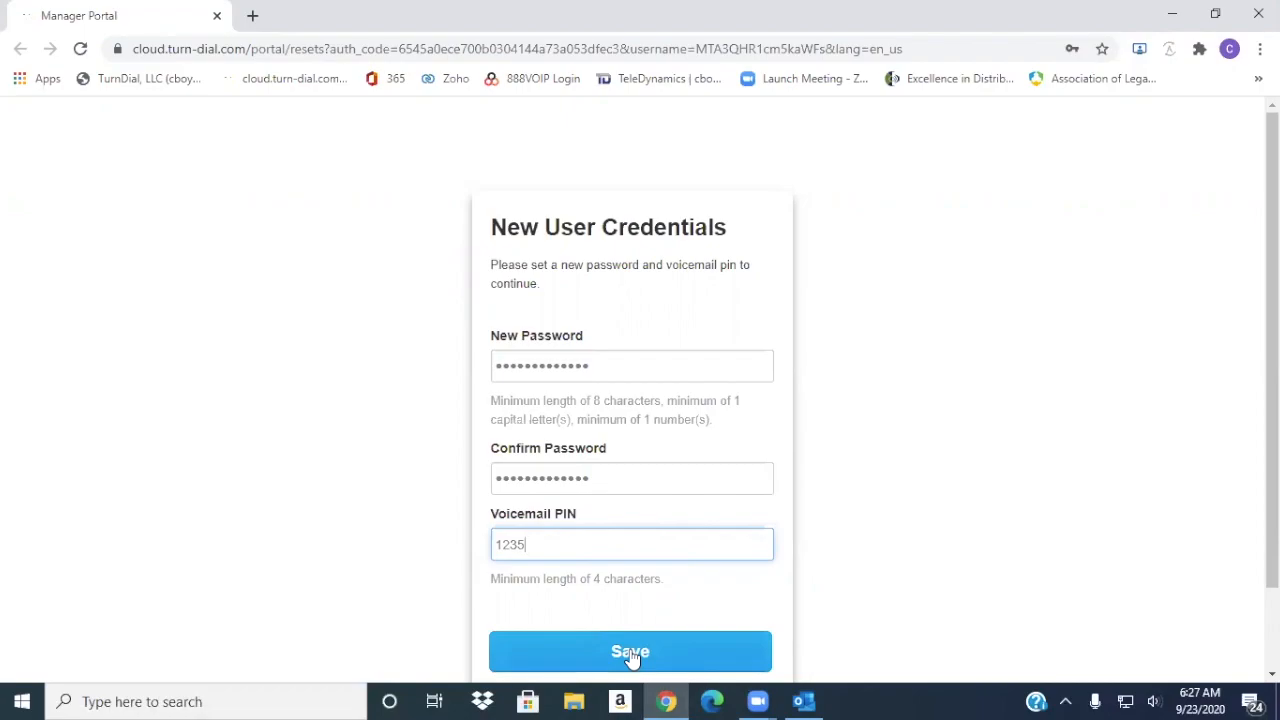
pyautogui.click(630, 651)
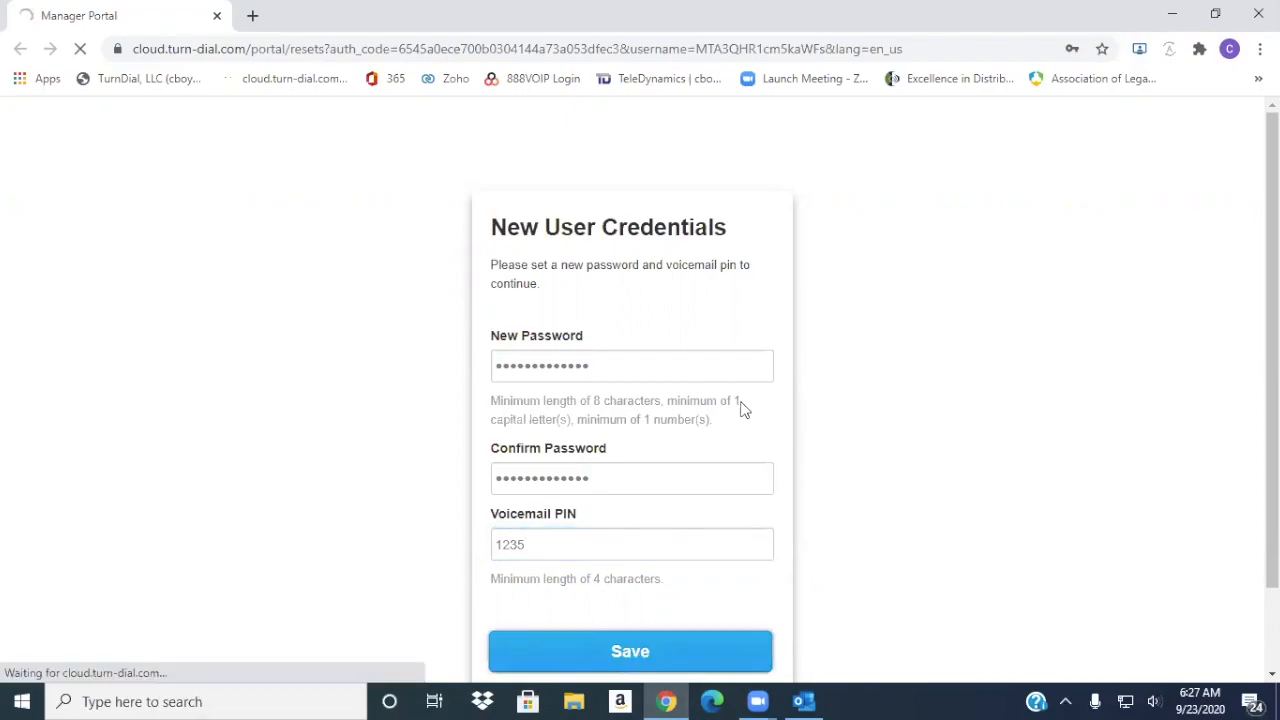
pyautogui.click(631, 544)
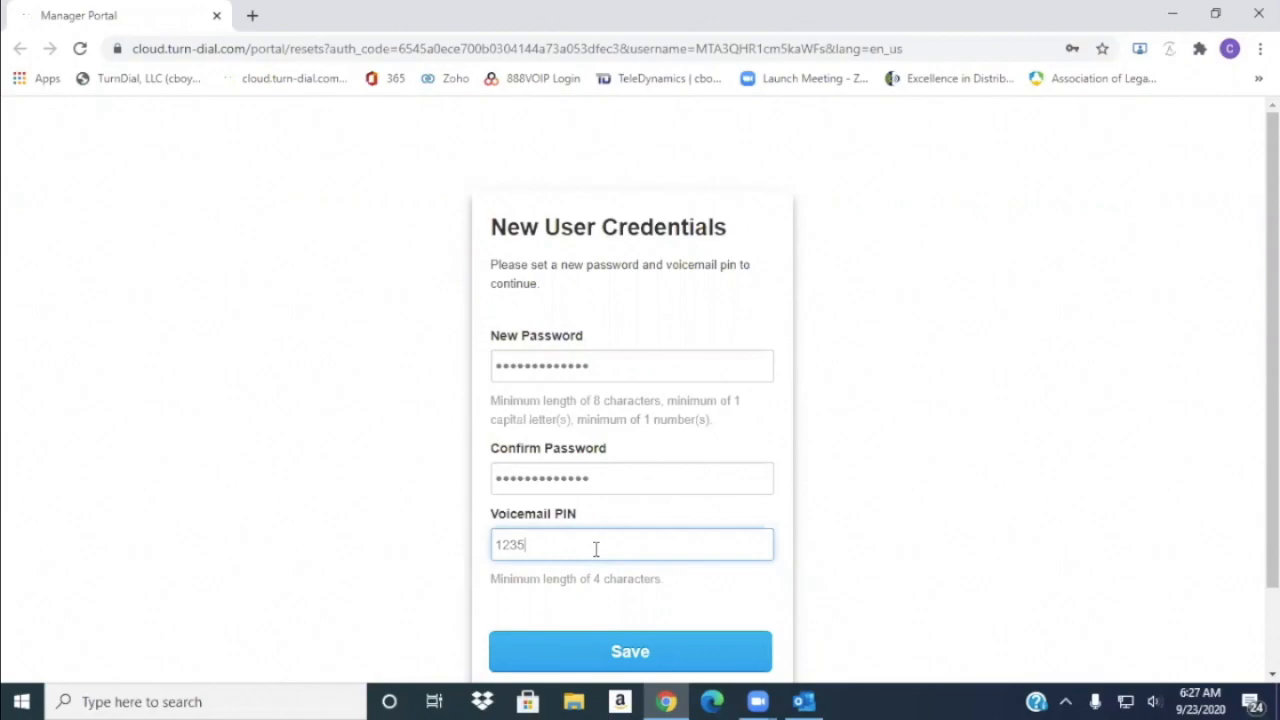
pyautogui.click(630, 651)
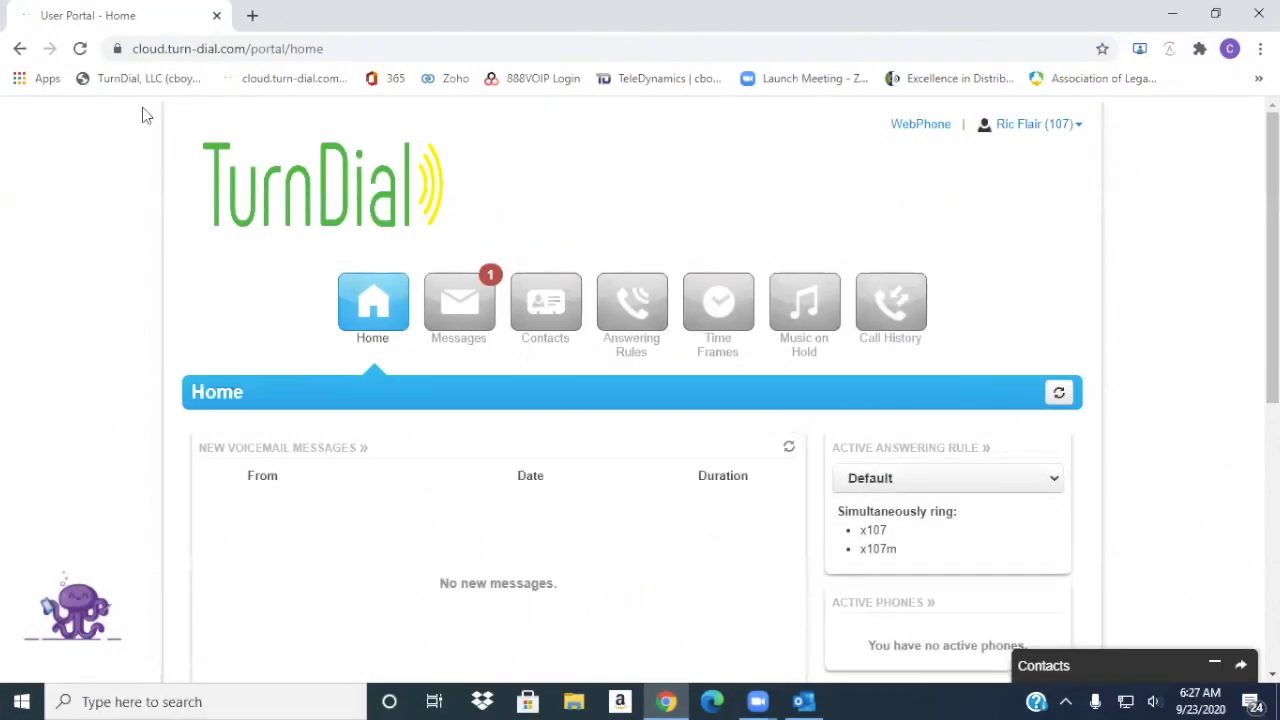
pyautogui.moveTo(213, 118)
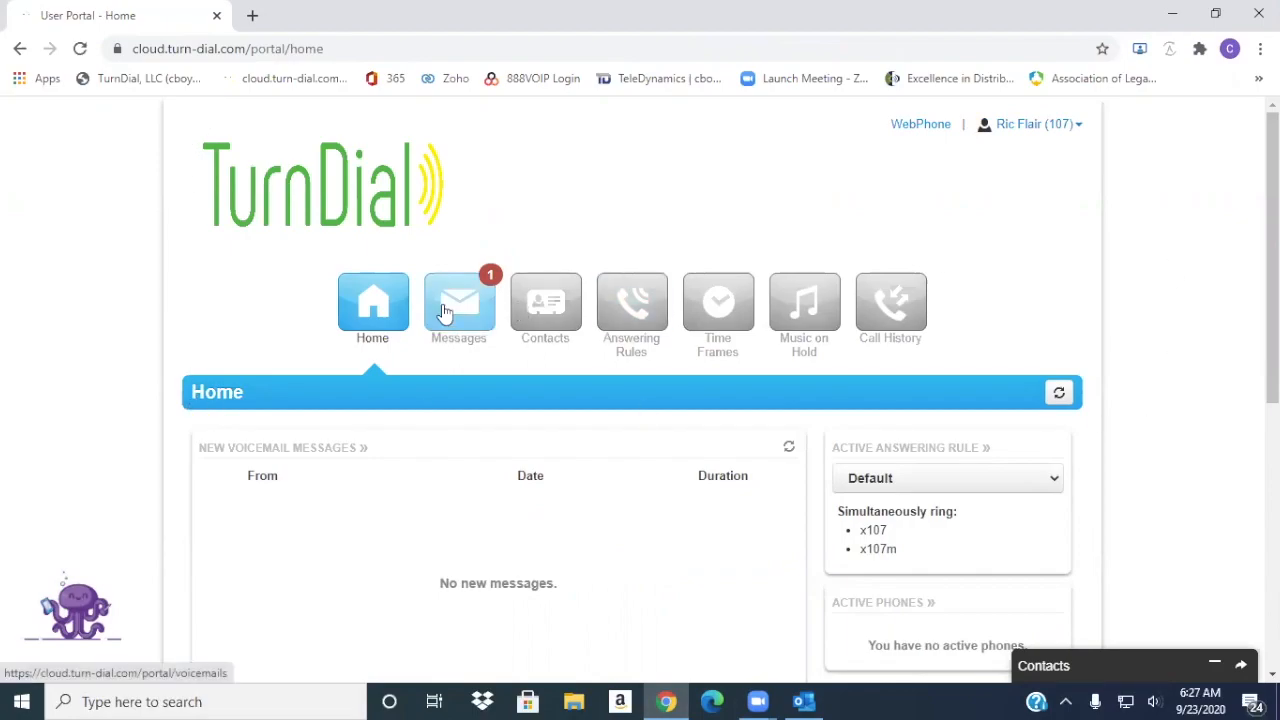
pyautogui.moveTo(631, 302)
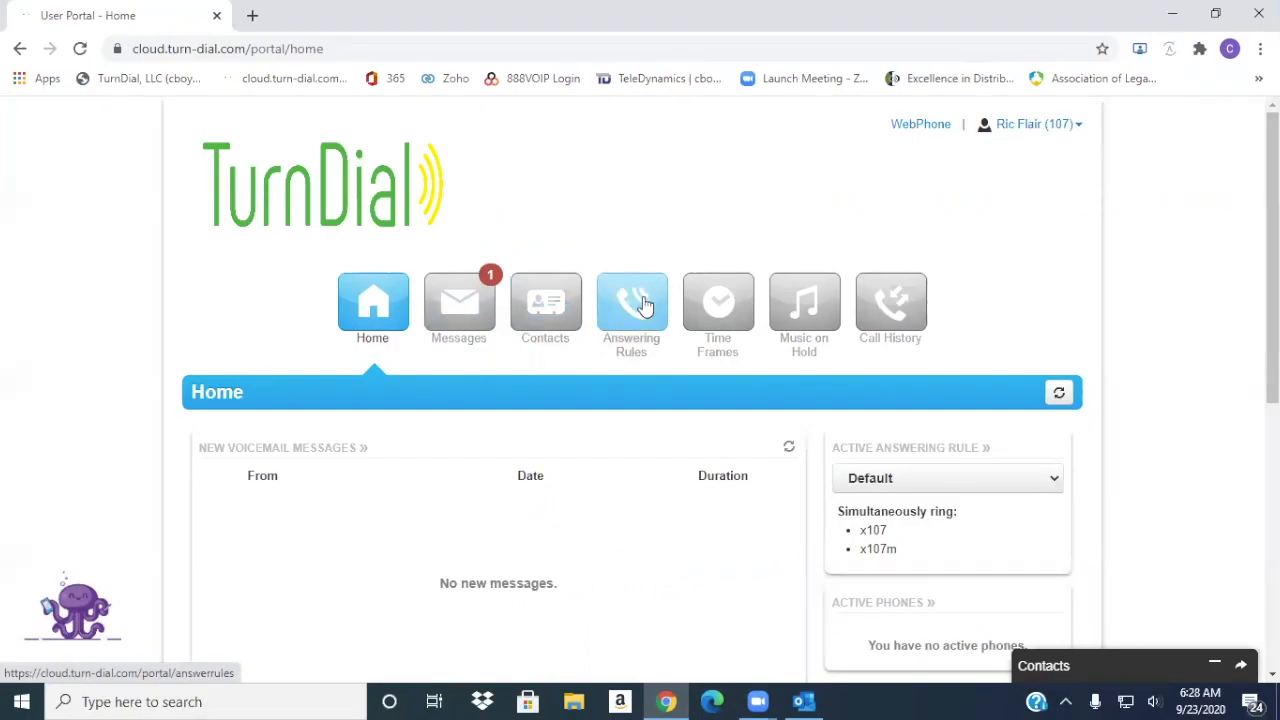
pyautogui.moveTo(717, 302)
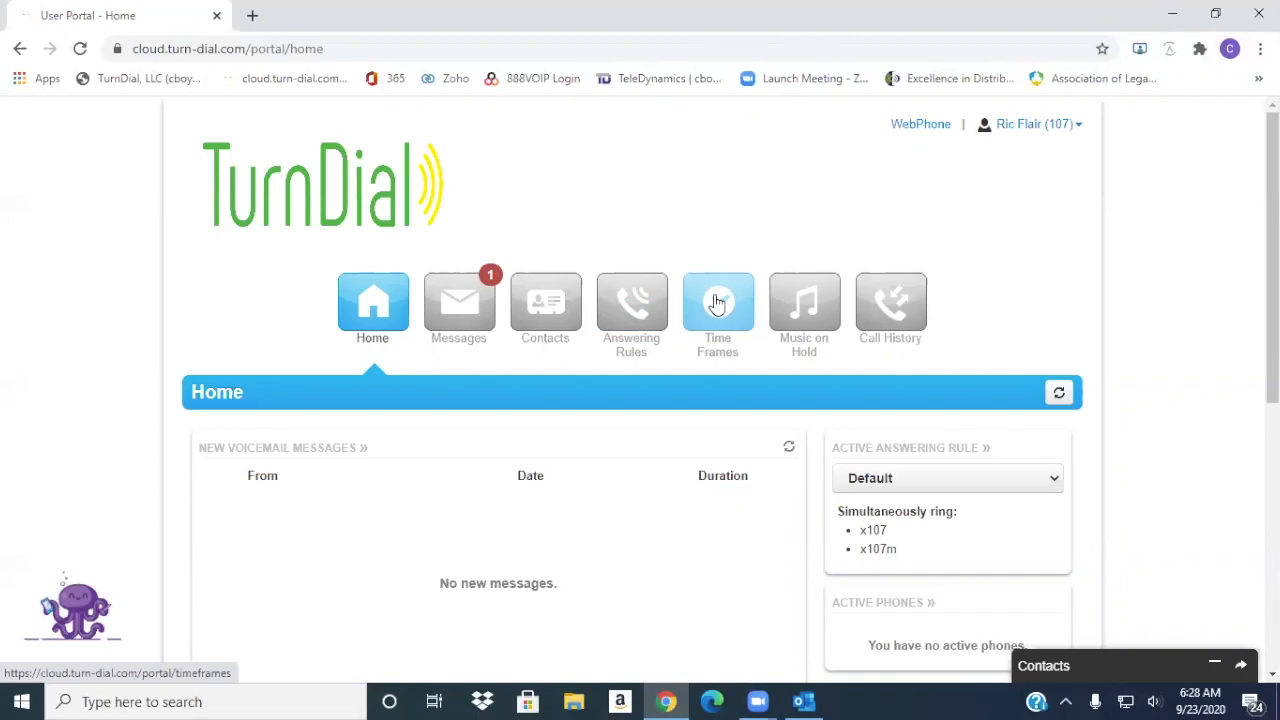
pyautogui.moveTo(890, 305)
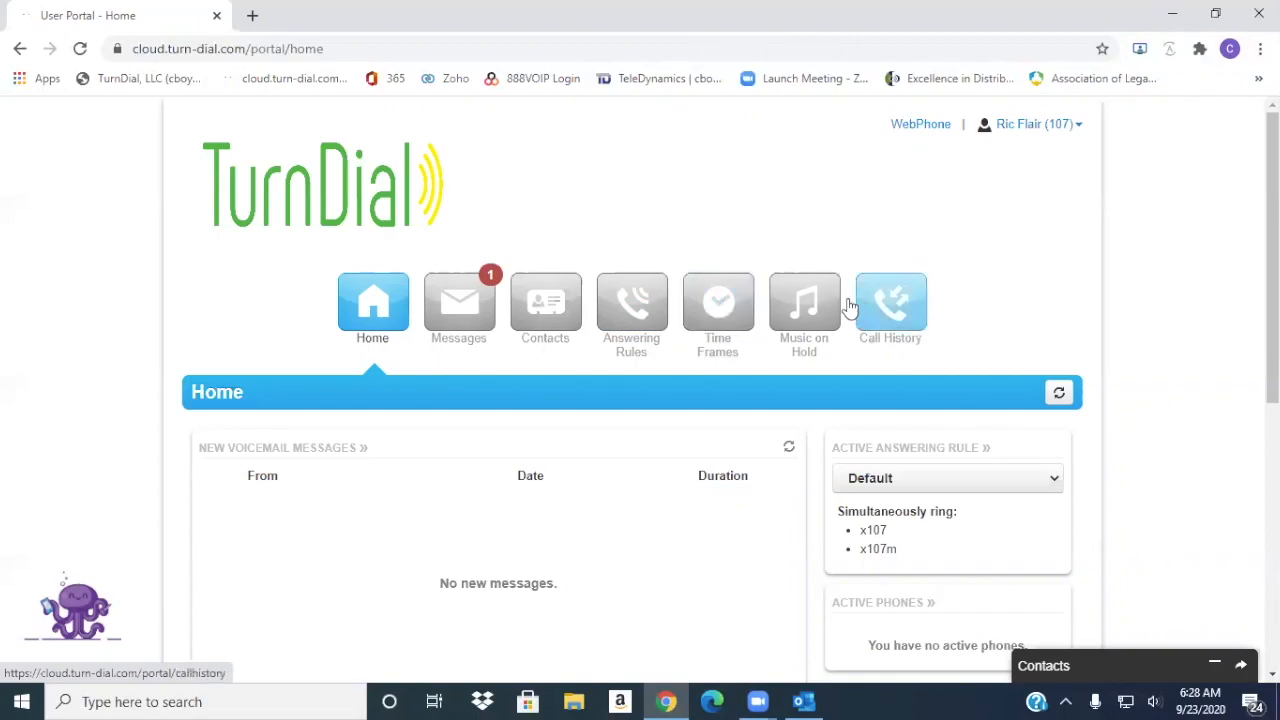
pyautogui.moveTo(890, 305)
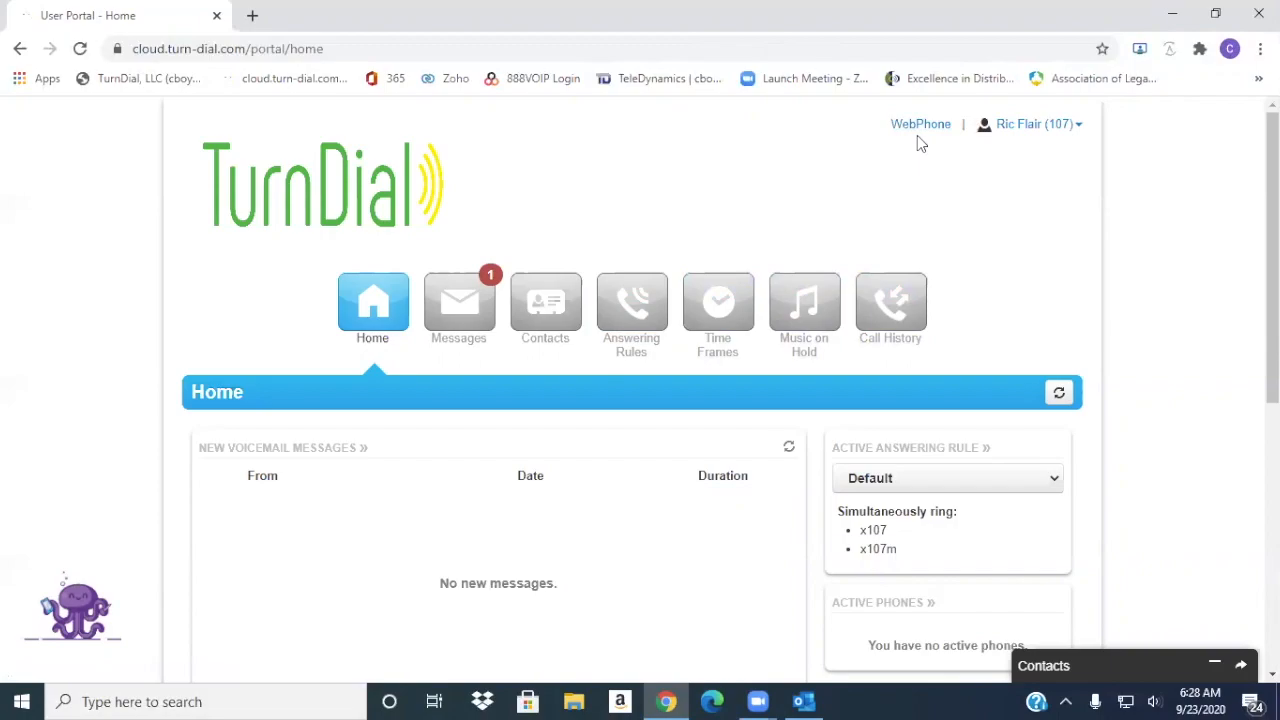
pyautogui.moveTo(905, 140)
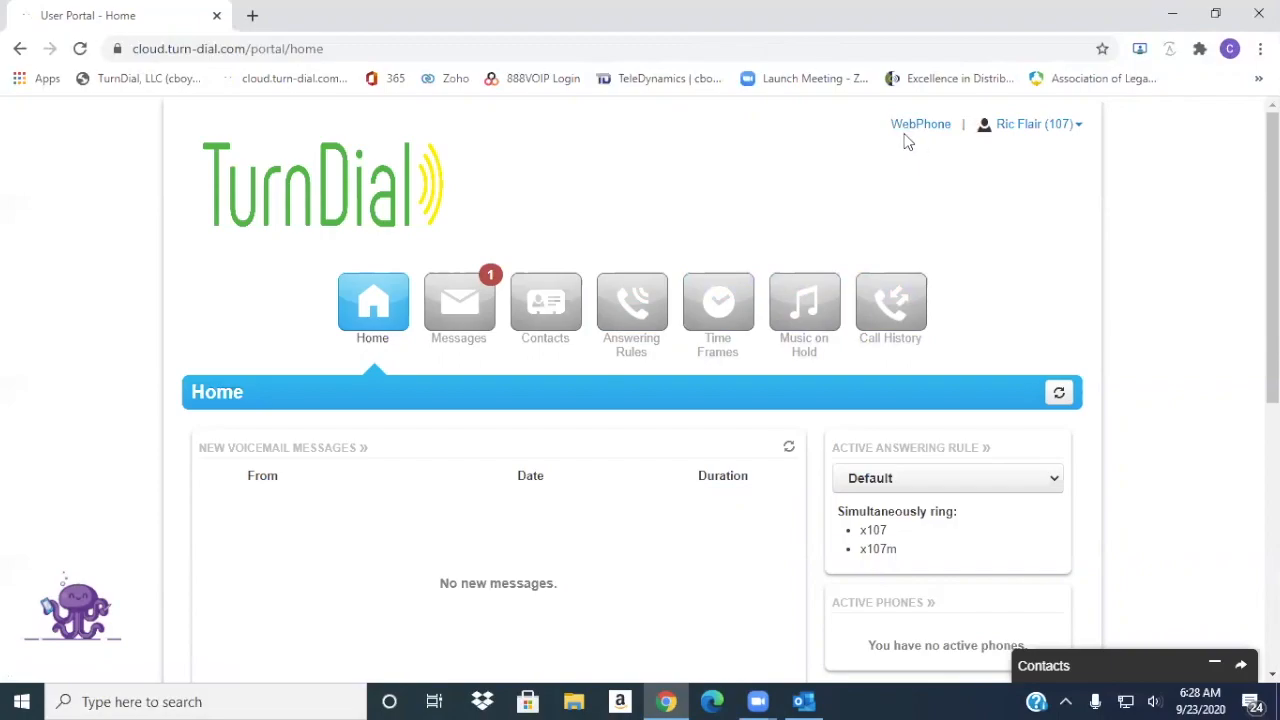
pyautogui.moveTo(920, 123)
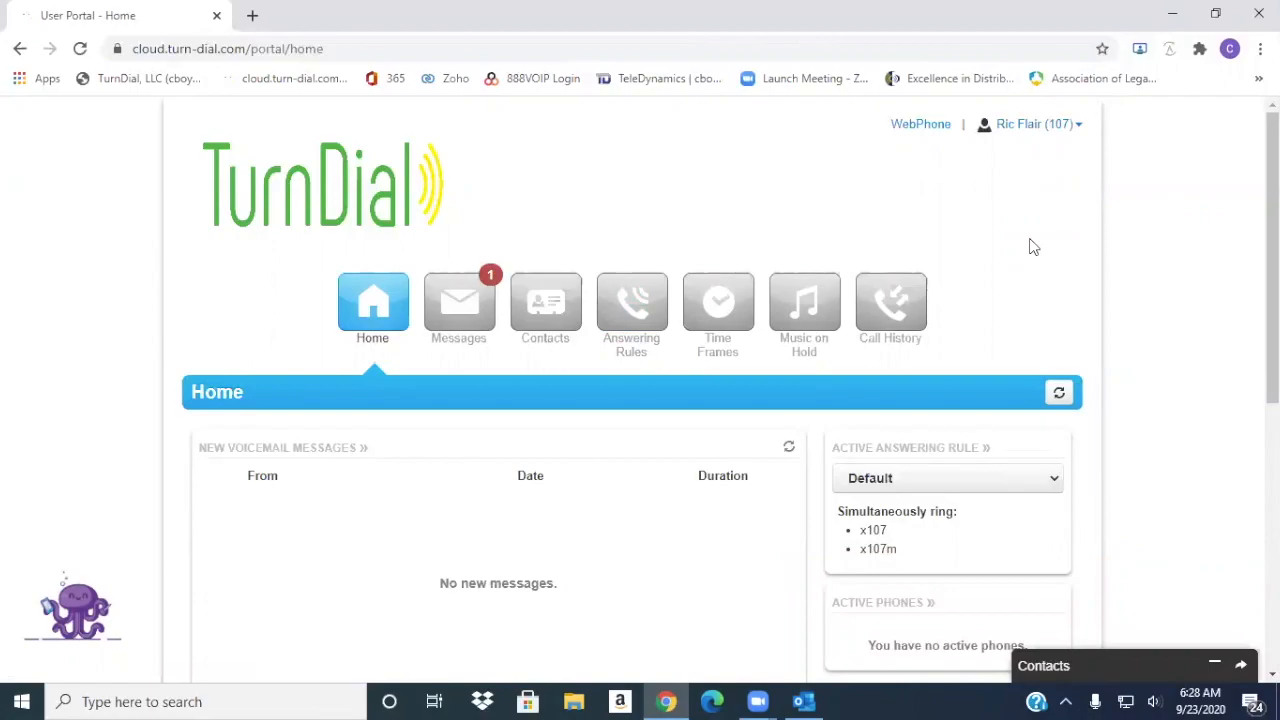
pyautogui.moveTo(1037, 249)
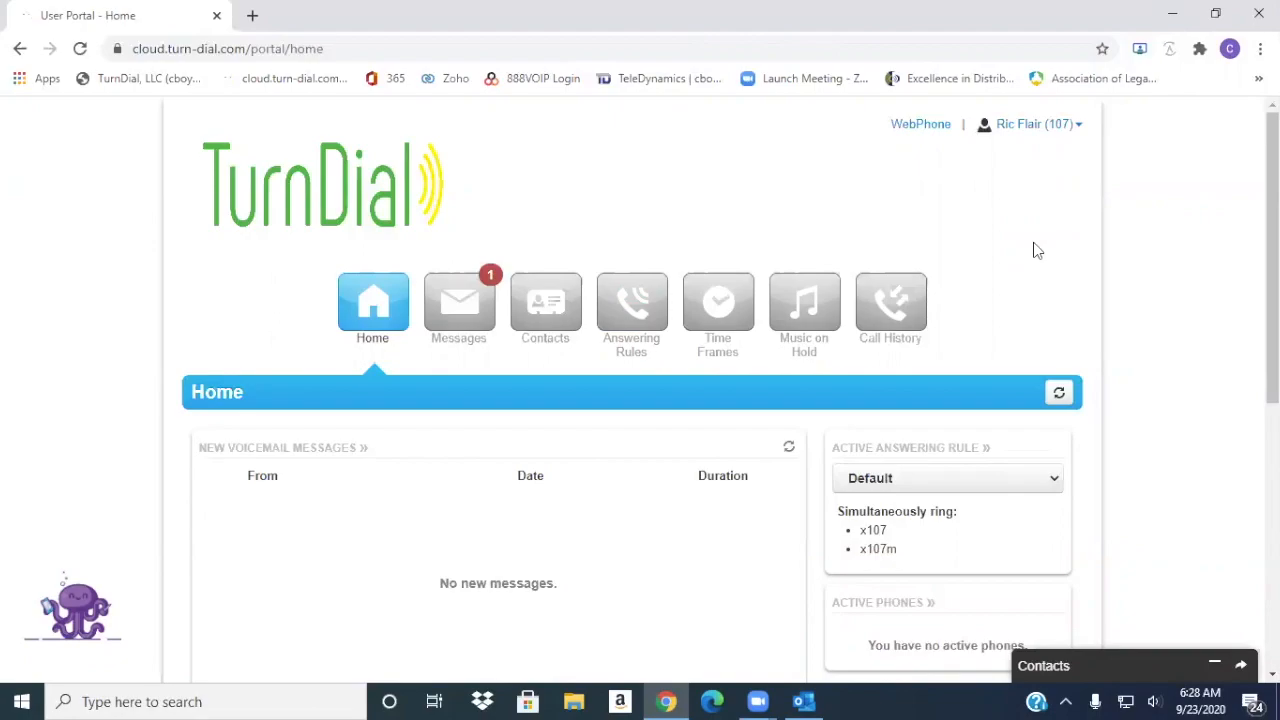
pyautogui.moveTo(1000, 258)
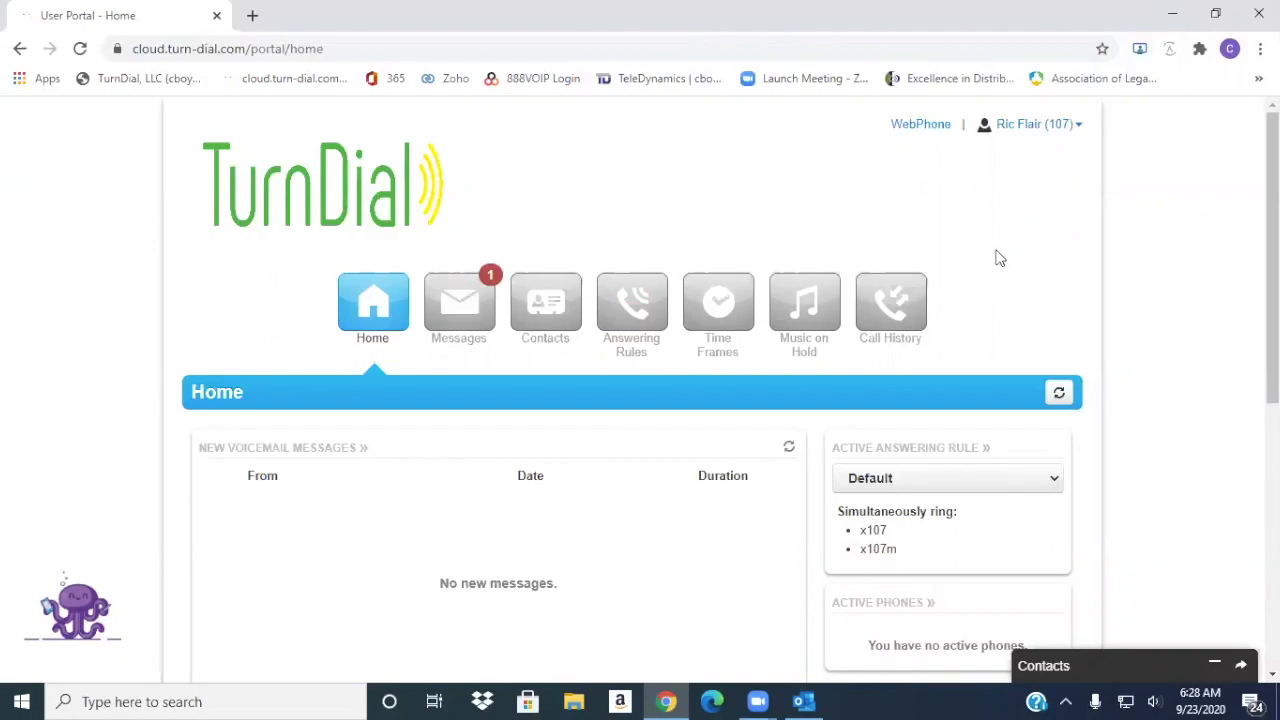
pyautogui.moveTo(985, 253)
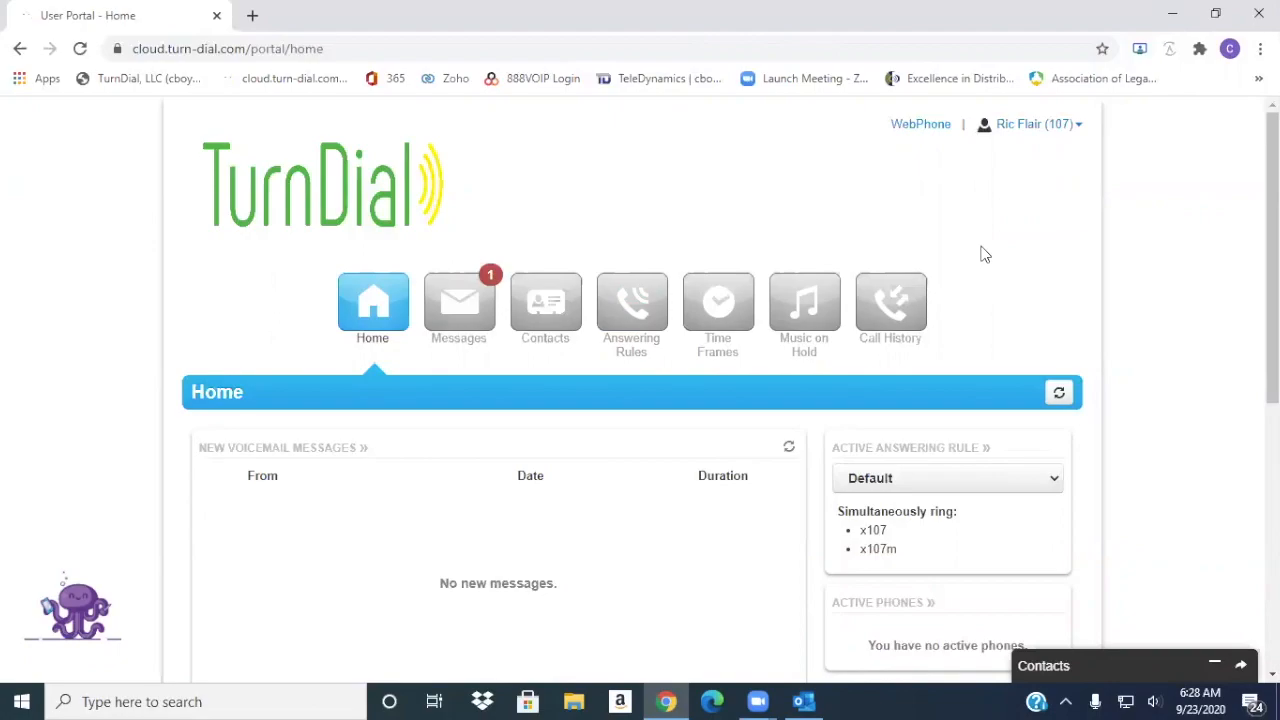
pyautogui.moveTo(935, 225)
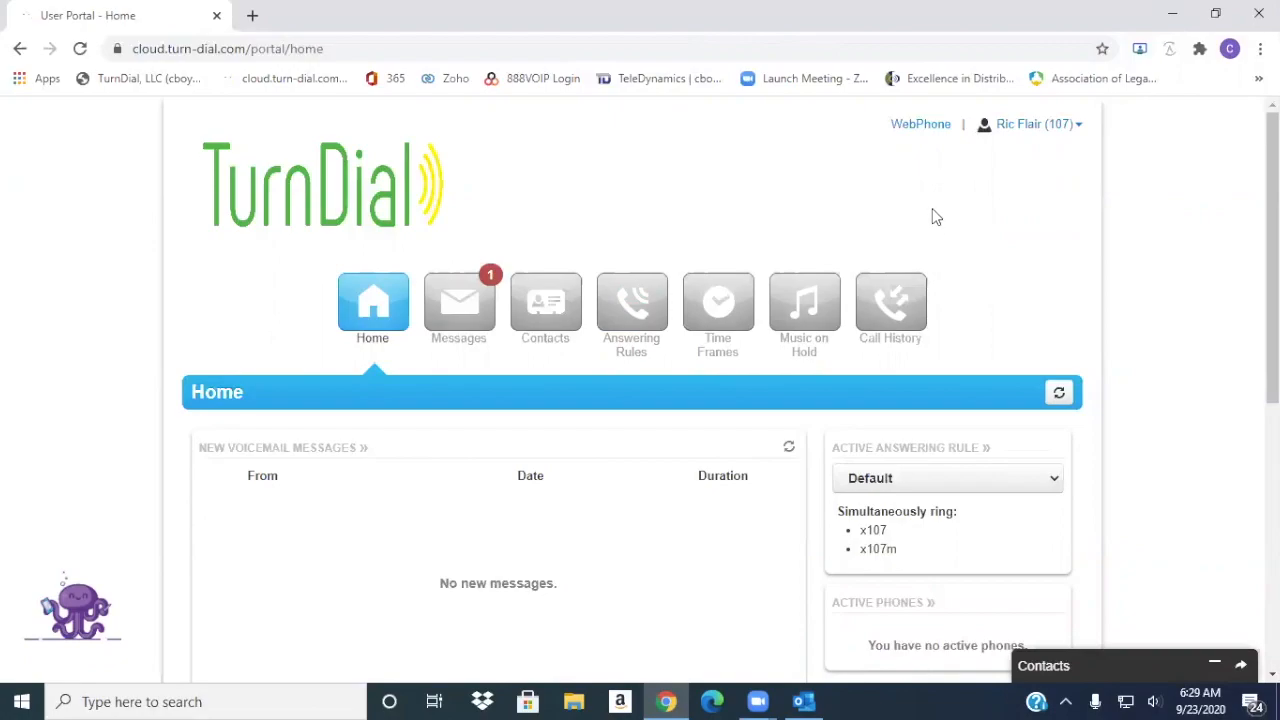
pyautogui.moveTo(935, 218)
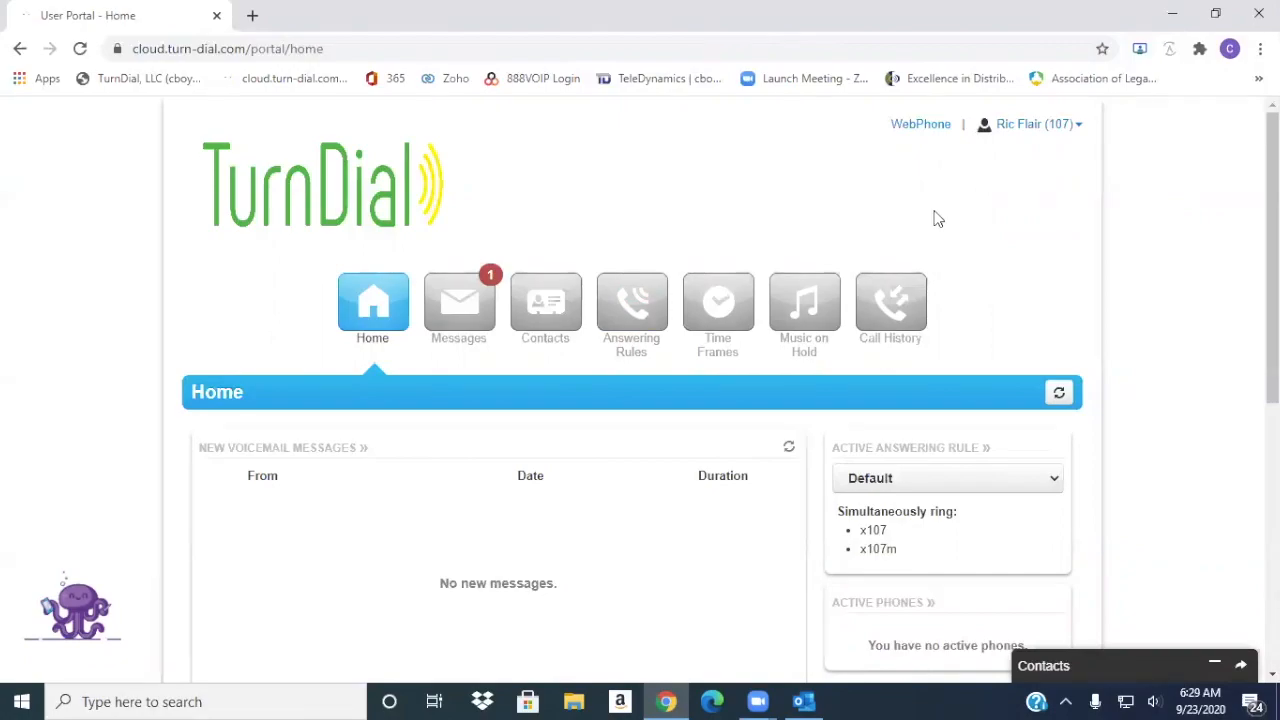
# - Launch WebPhone, minimize the portal, and view Voicemail, Call History and Chat before returning to Contacts
pyautogui.click(919, 123)
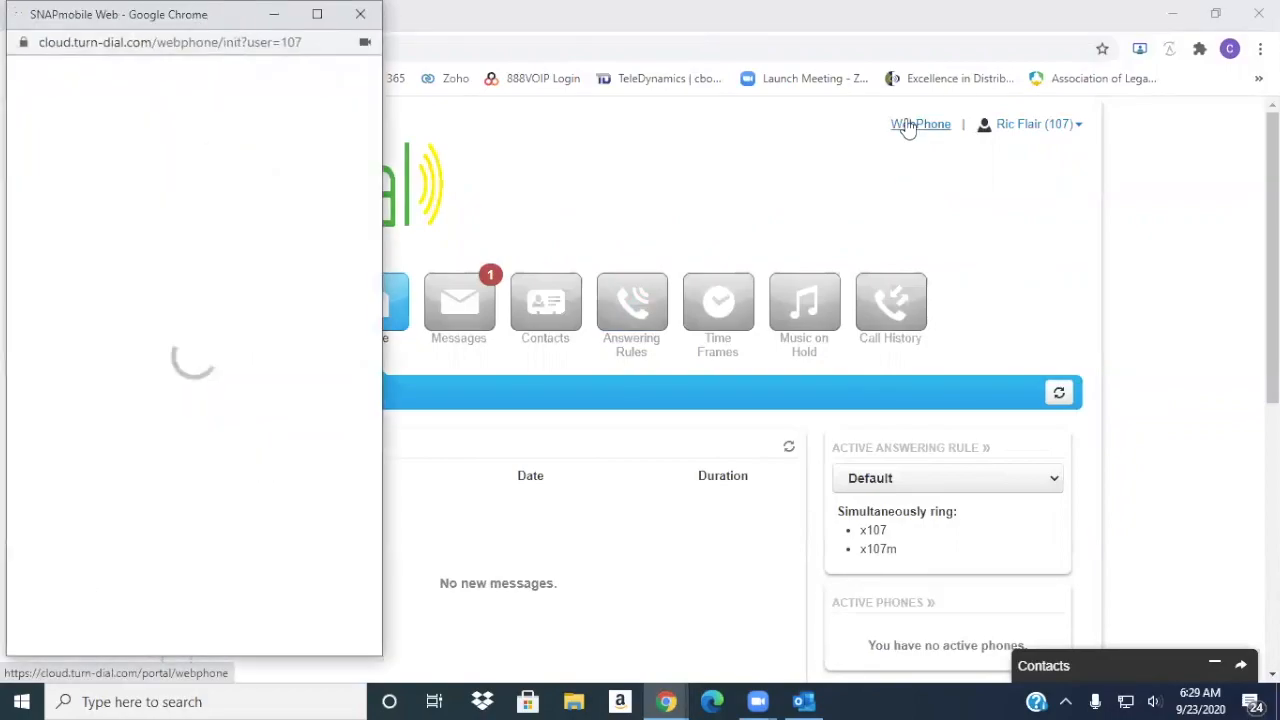
pyautogui.click(920, 123)
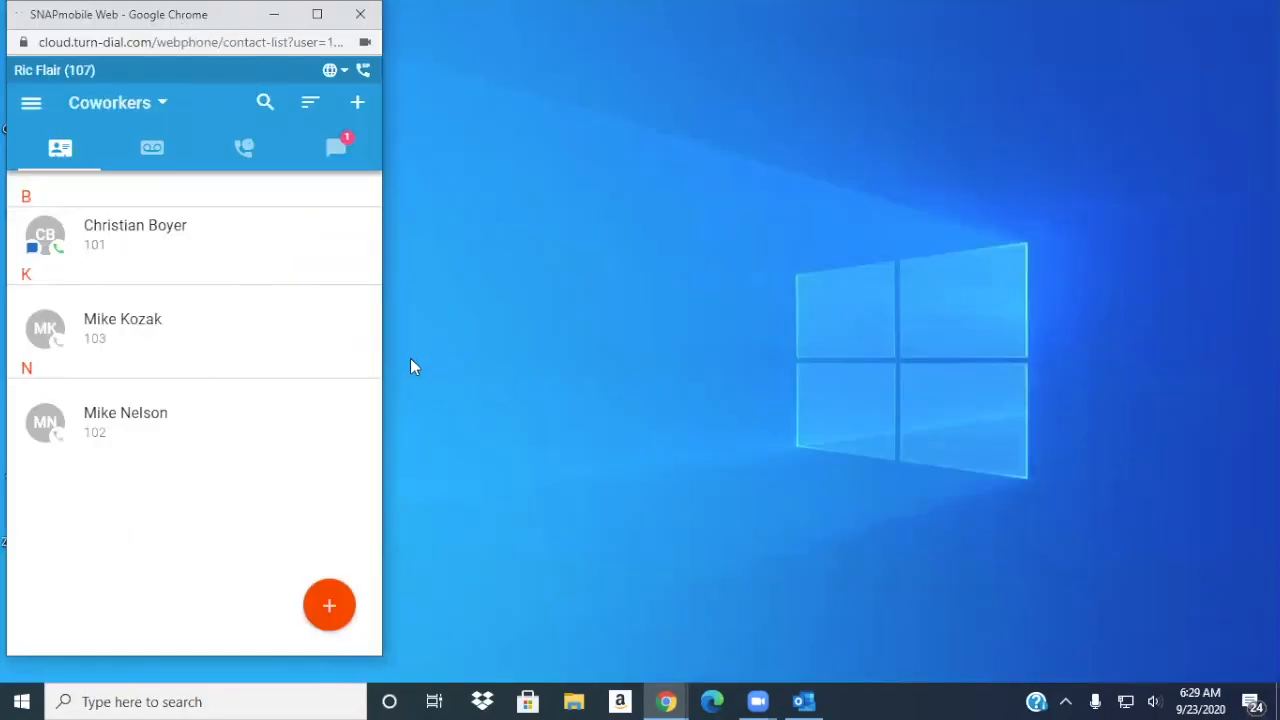
pyautogui.moveTo(258, 280)
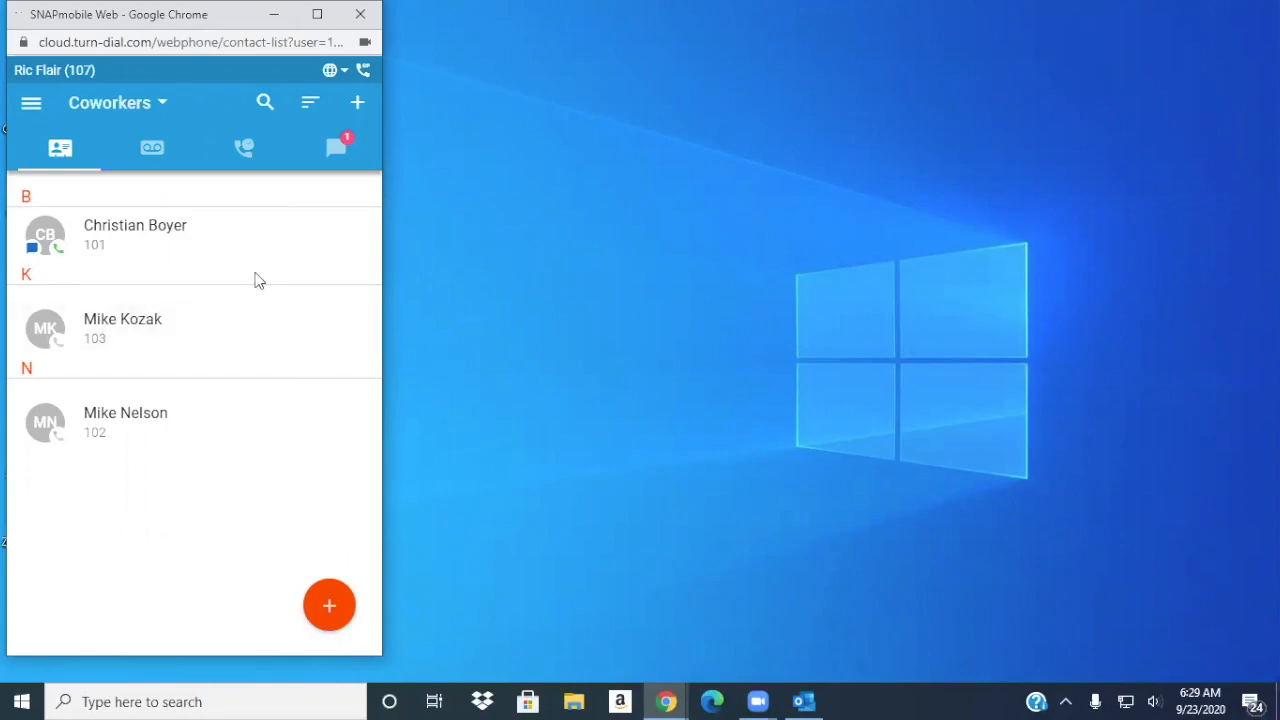
pyautogui.moveTo(60, 148)
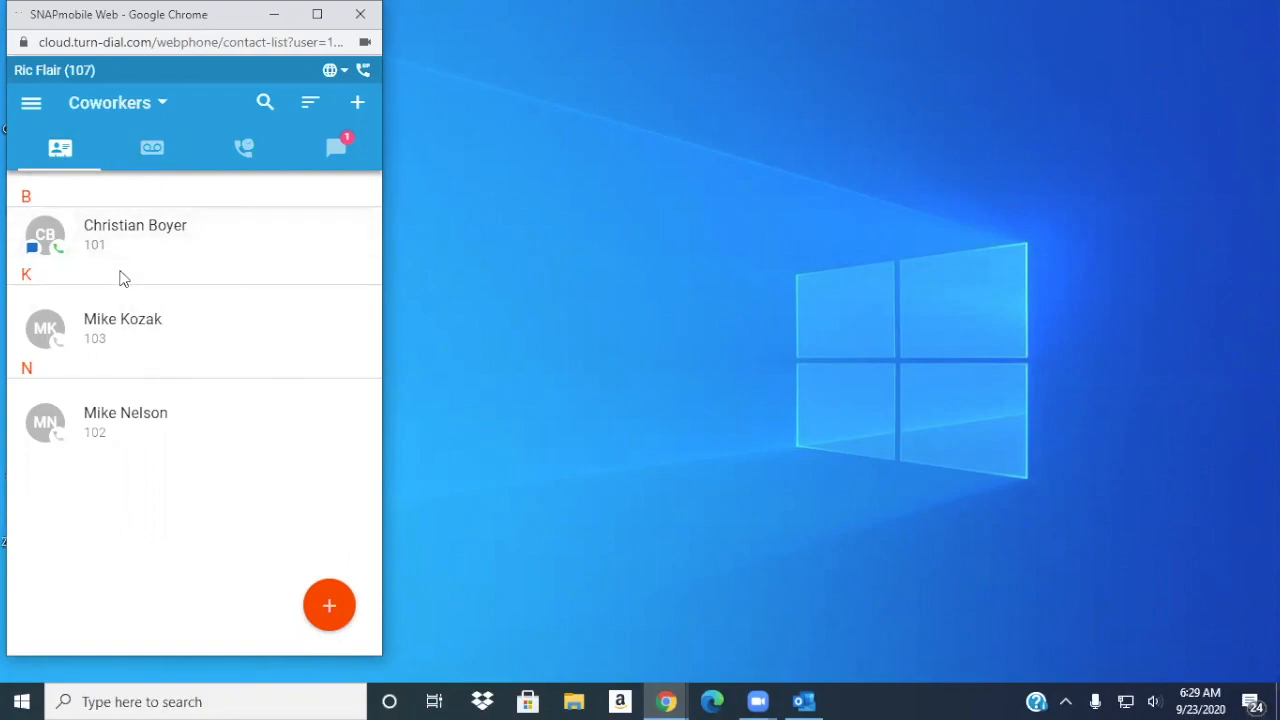
pyautogui.click(152, 148)
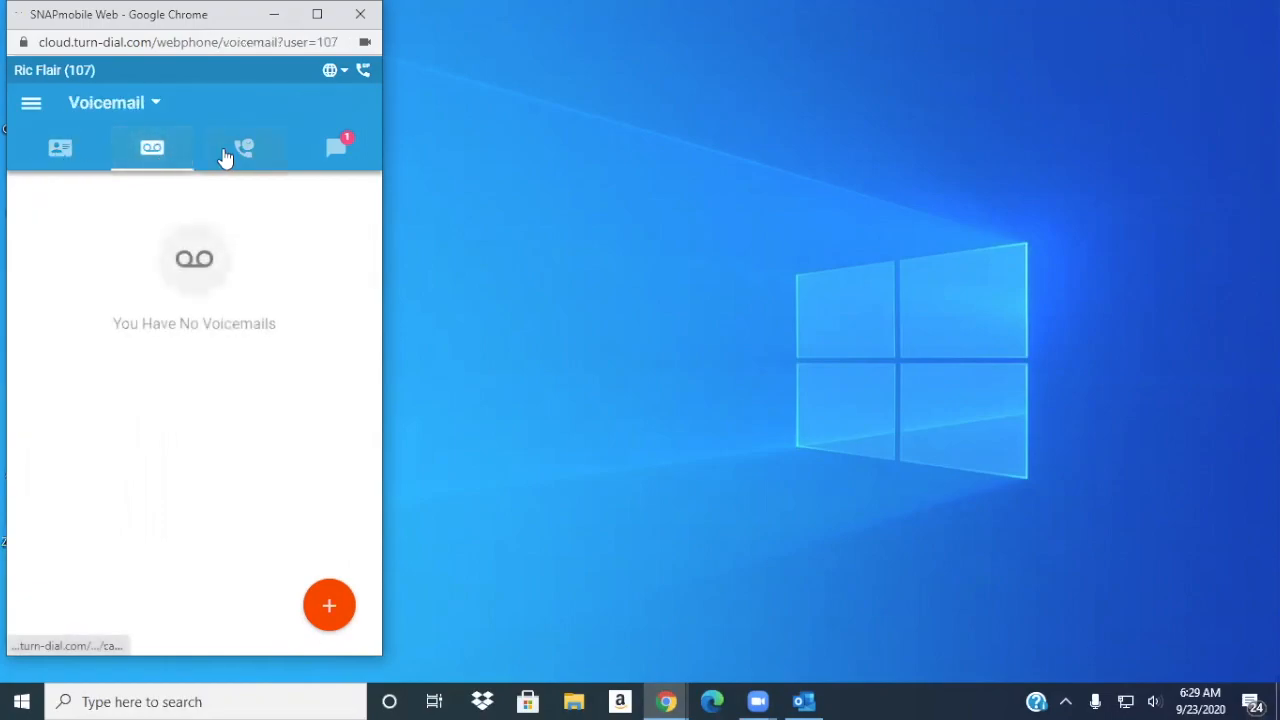
pyautogui.click(245, 148)
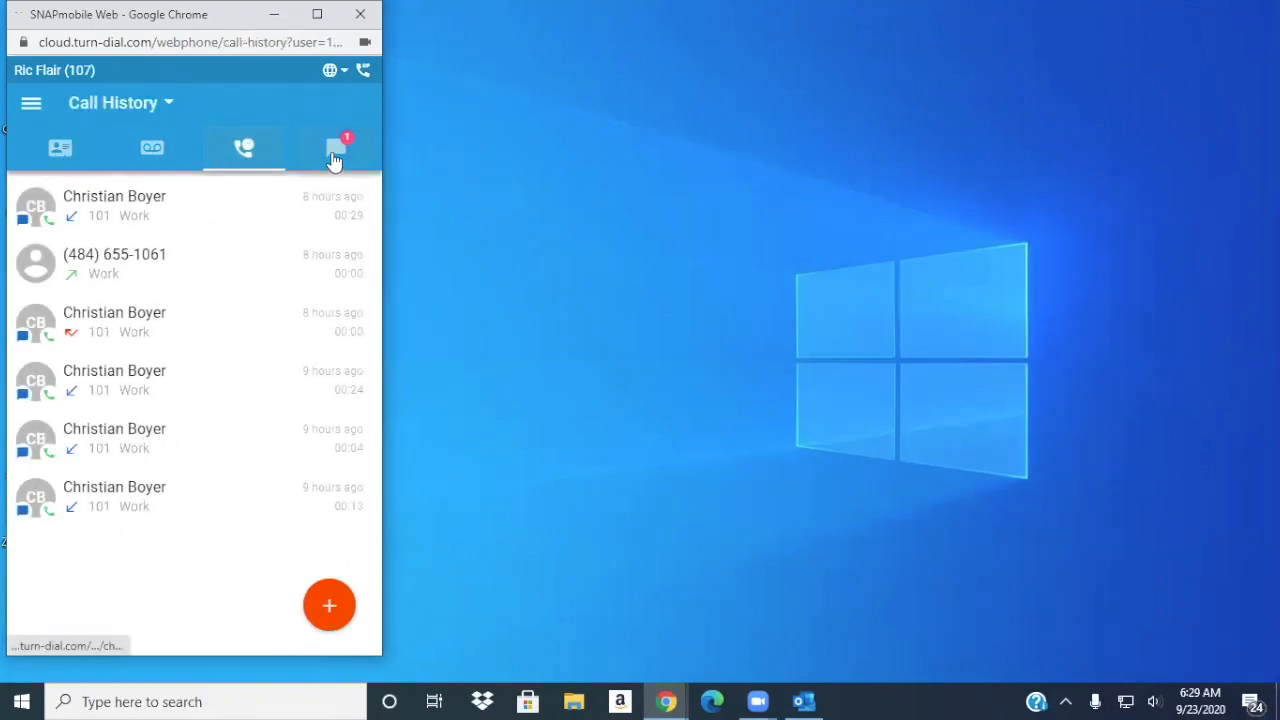
pyautogui.click(335, 148)
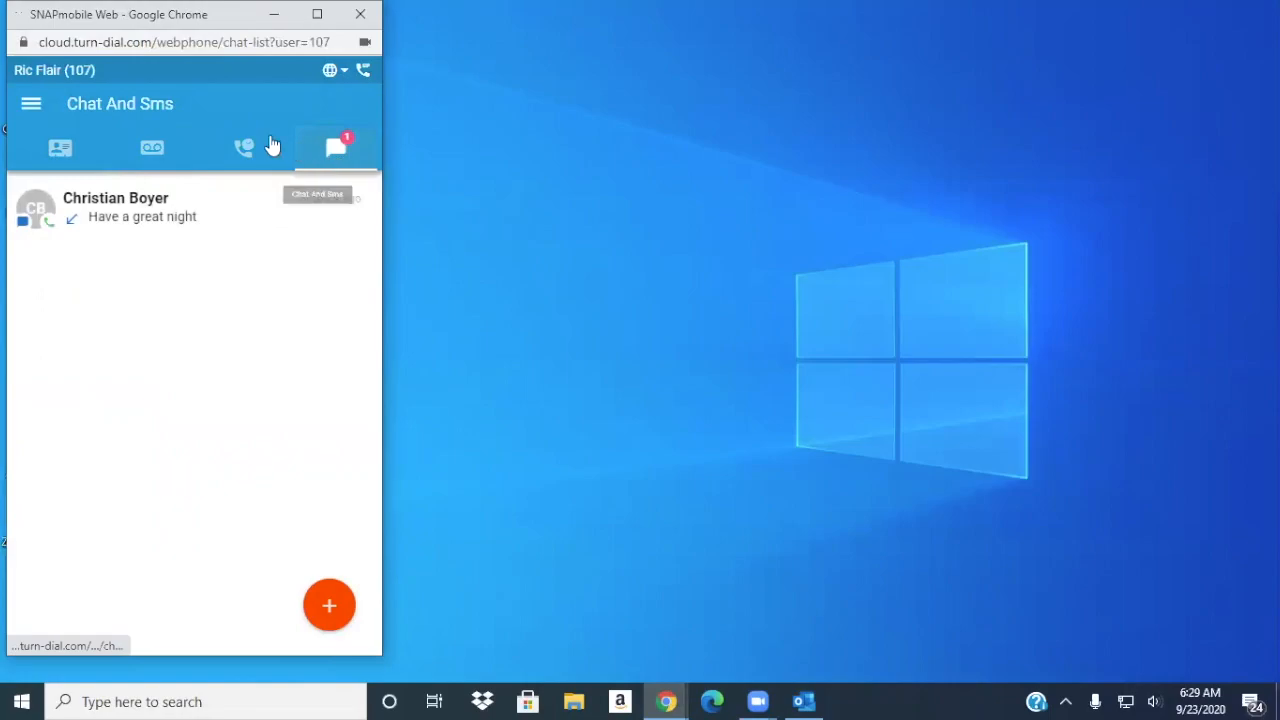
pyautogui.click(59, 148)
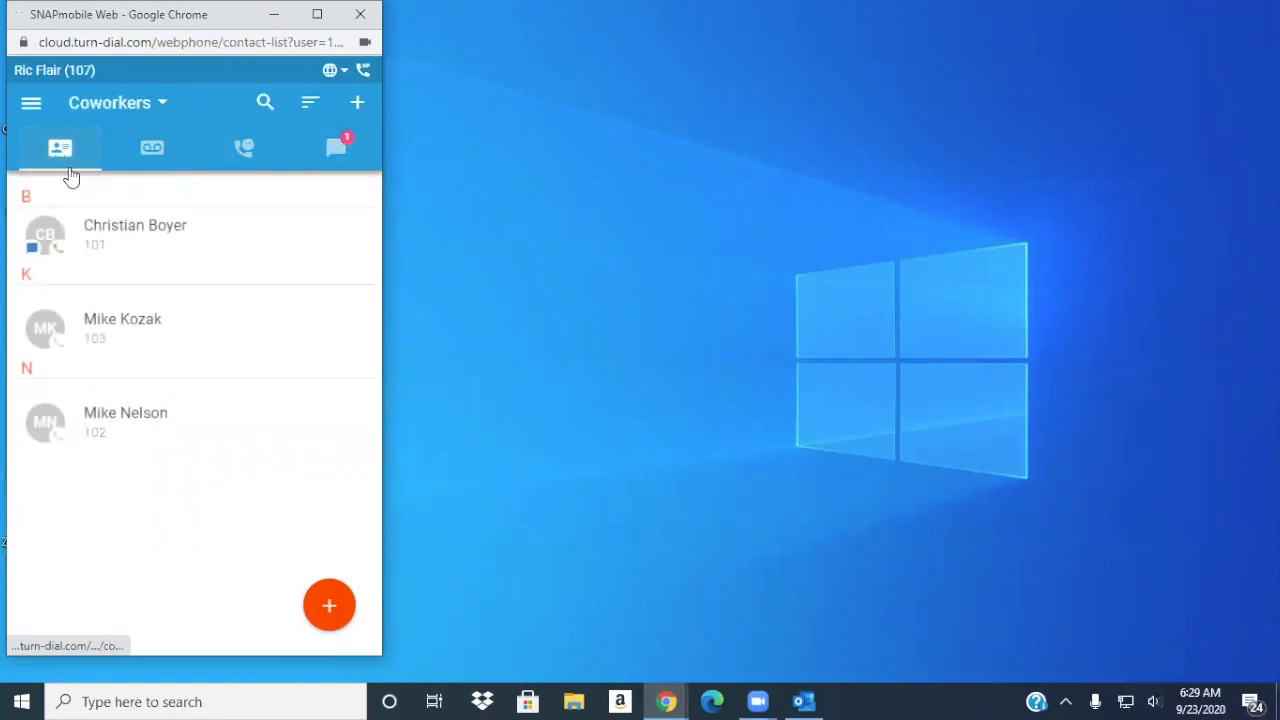
pyautogui.moveTo(130, 186)
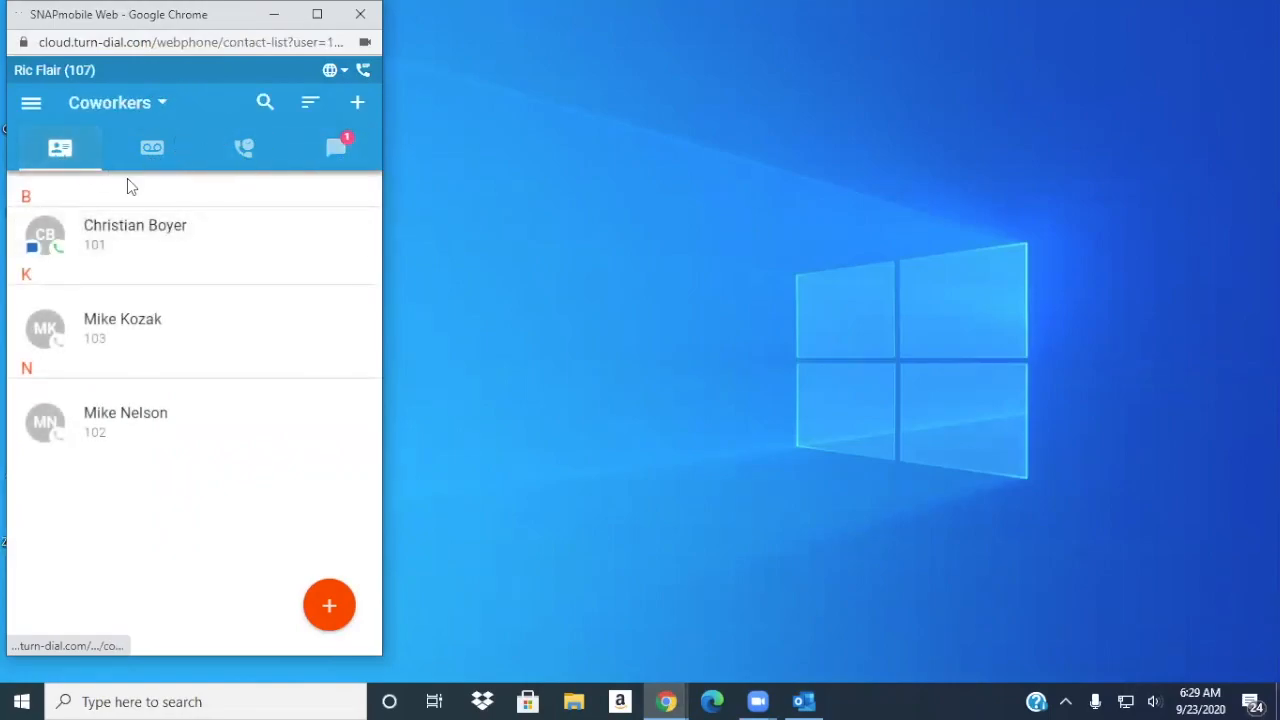